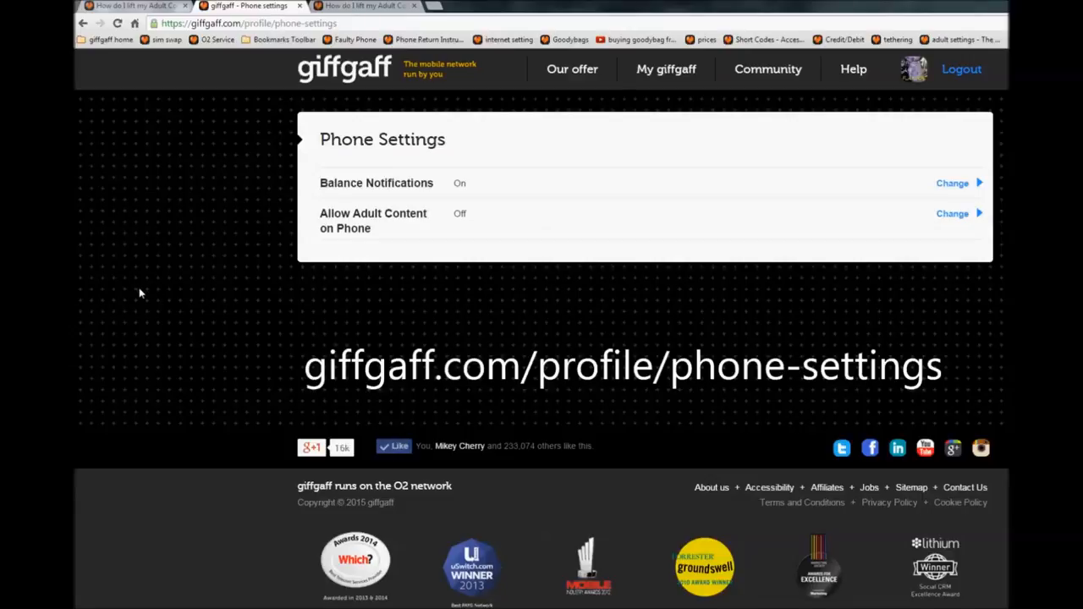
mouse_move(257, 286)
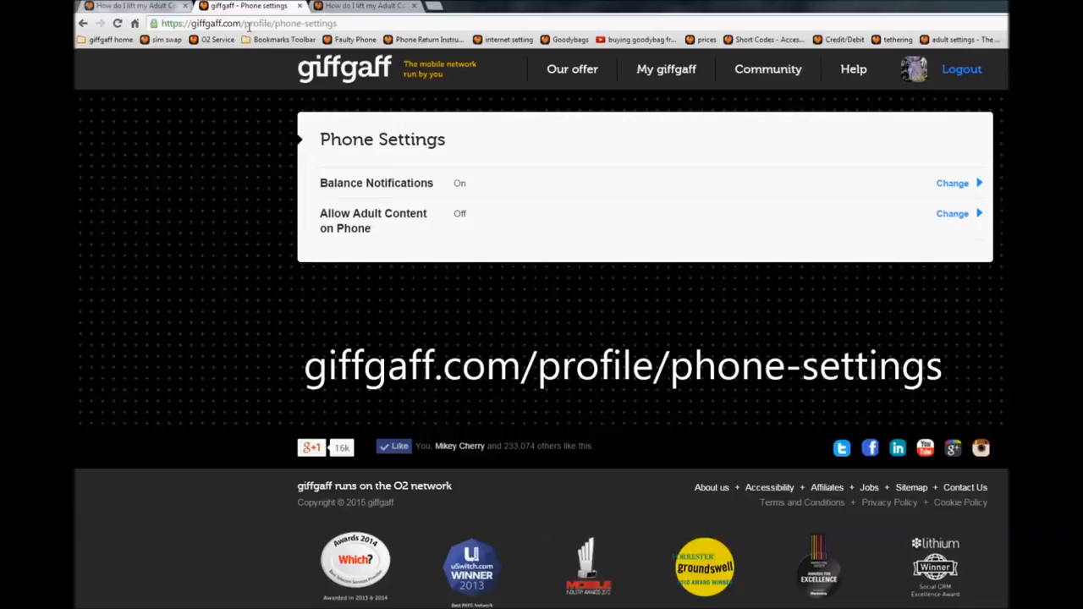
mouse_move(229, 149)
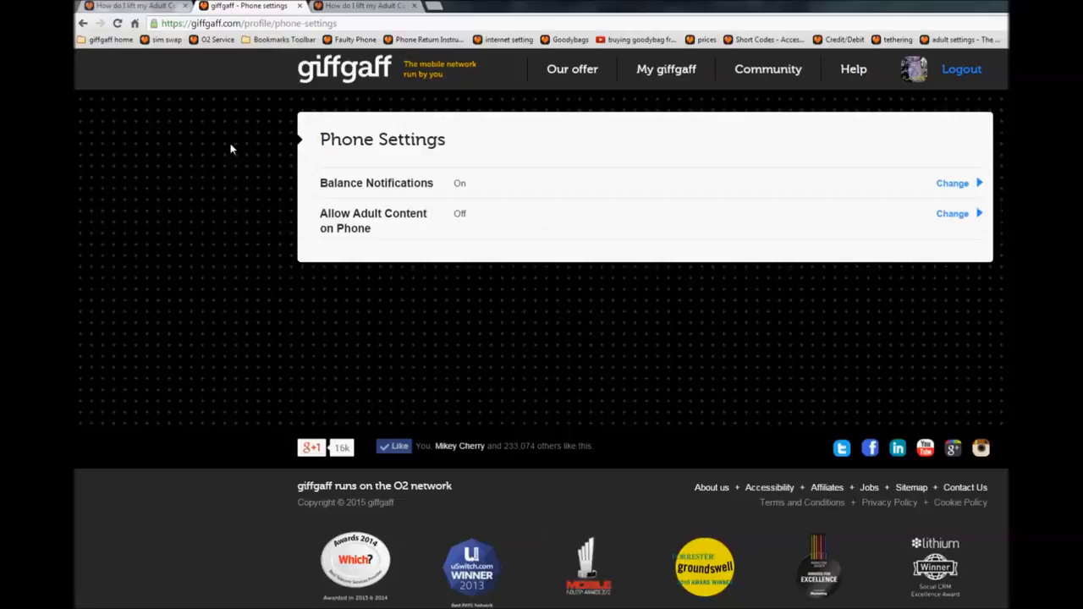
- Select the phone-settings address and show the My giffgaff dropdown of account links
double_click(305, 23)
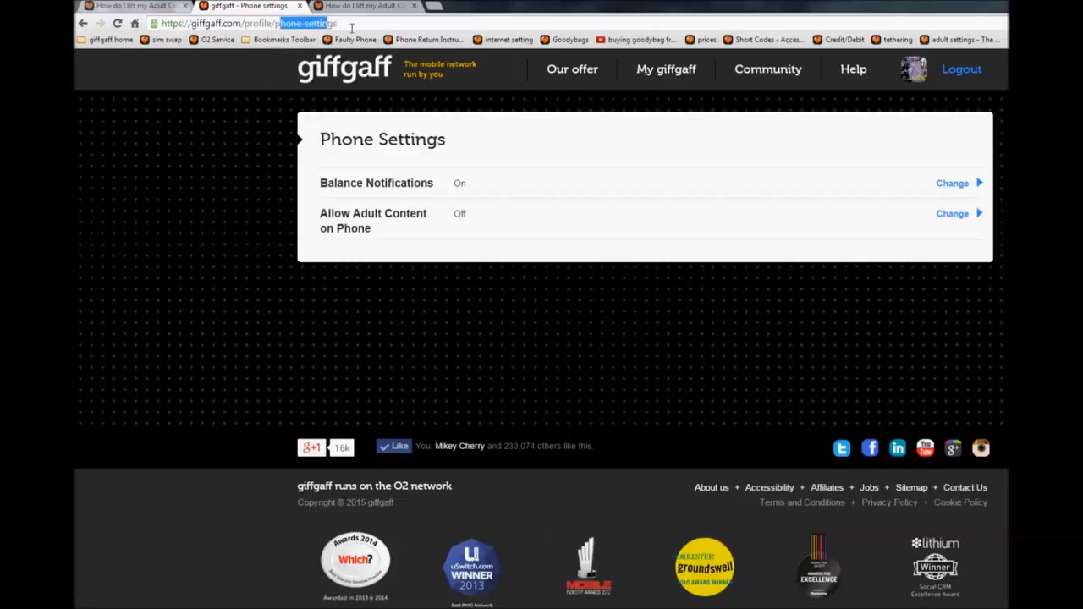
mouse_move(651, 320)
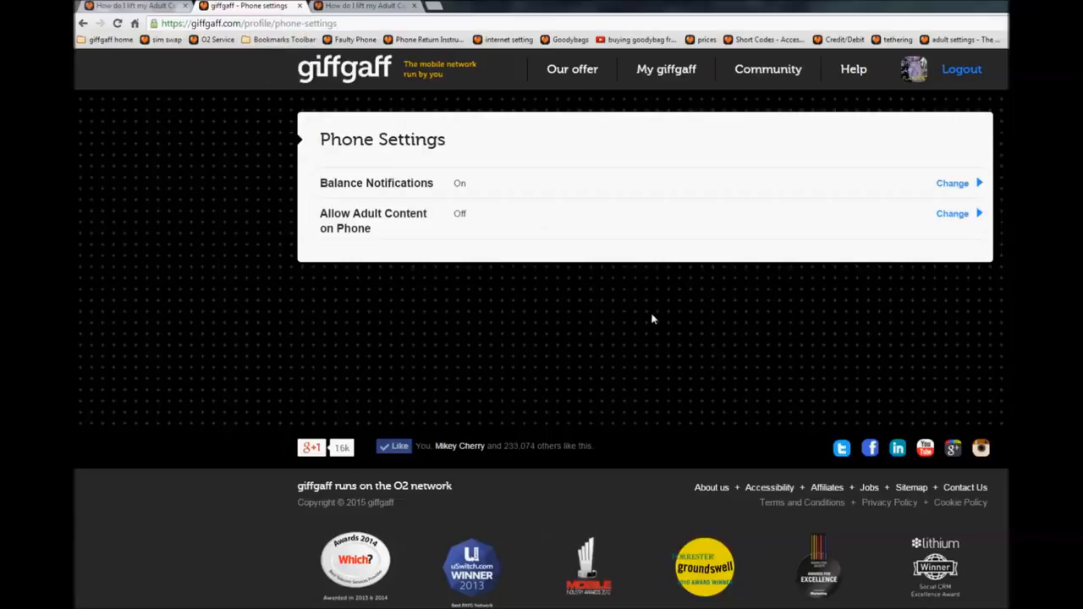
left_click(666, 68)
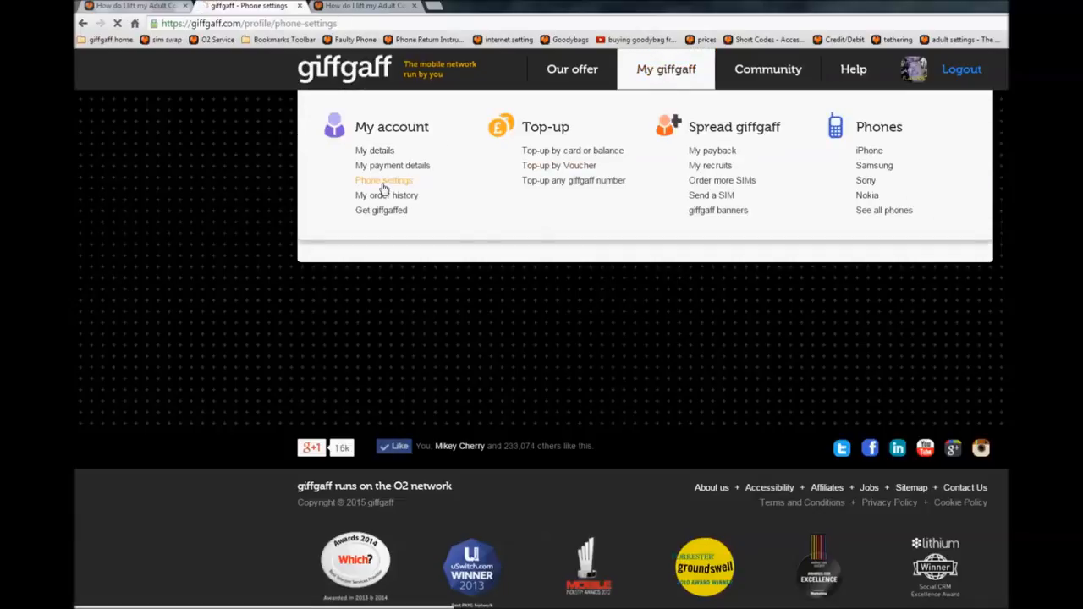
- Choose 'Phone settings' under My account to load the Phone Settings page
left_click(383, 180)
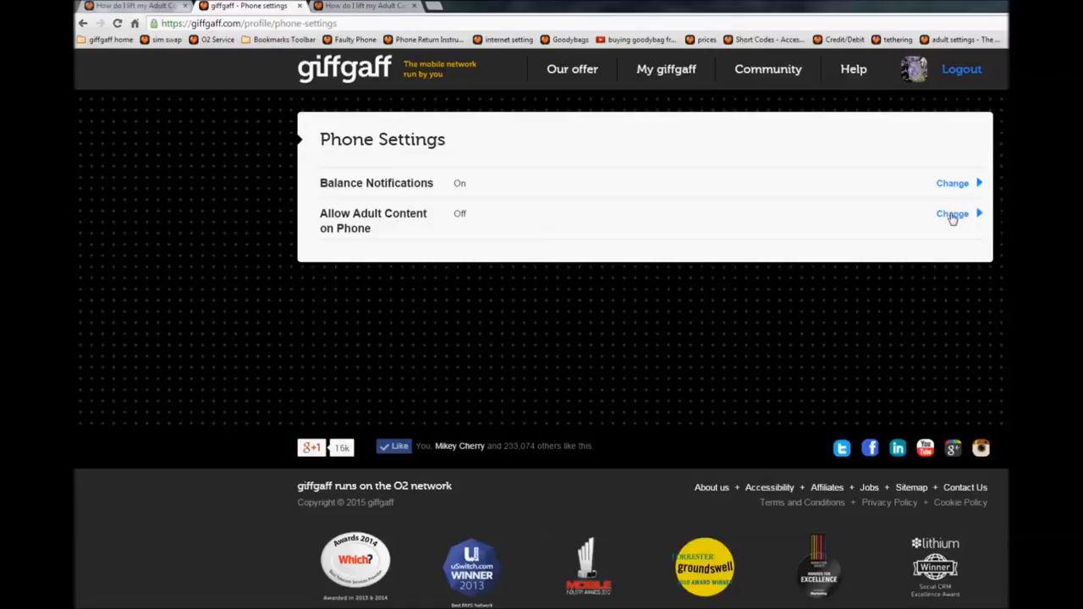
- Change Allow Adult Content on Phone to 'I want to access adult content' and scroll down
left_click(952, 213)
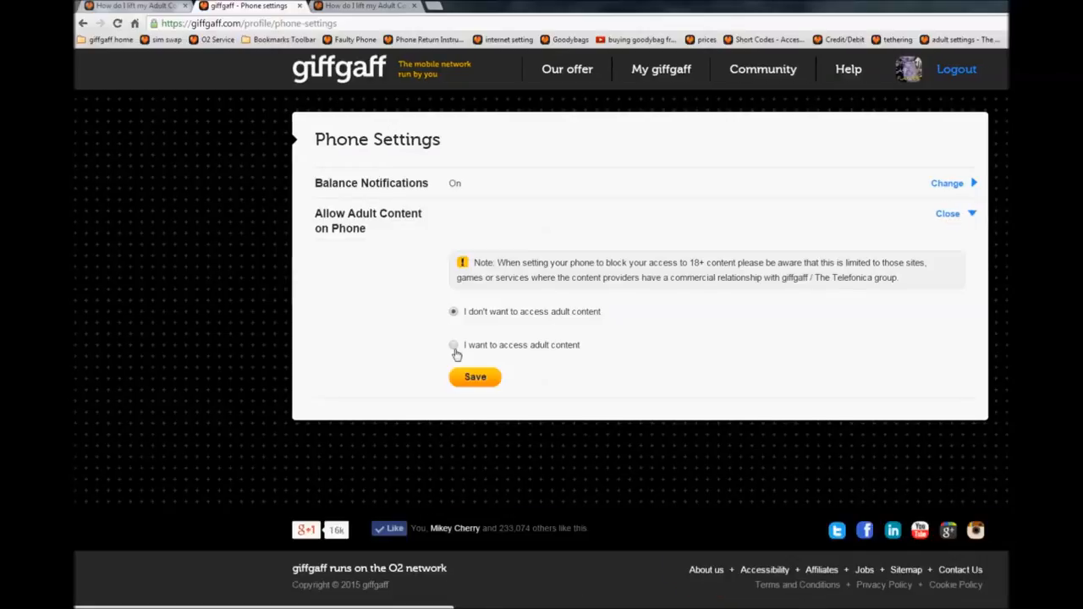
mouse_move(560, 320)
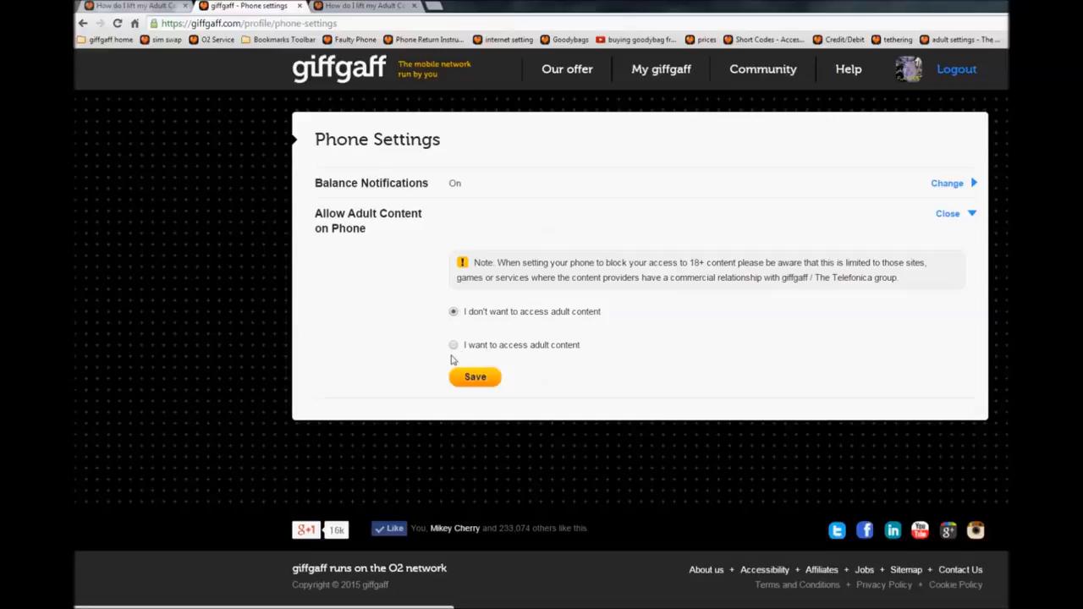
left_click(454, 345)
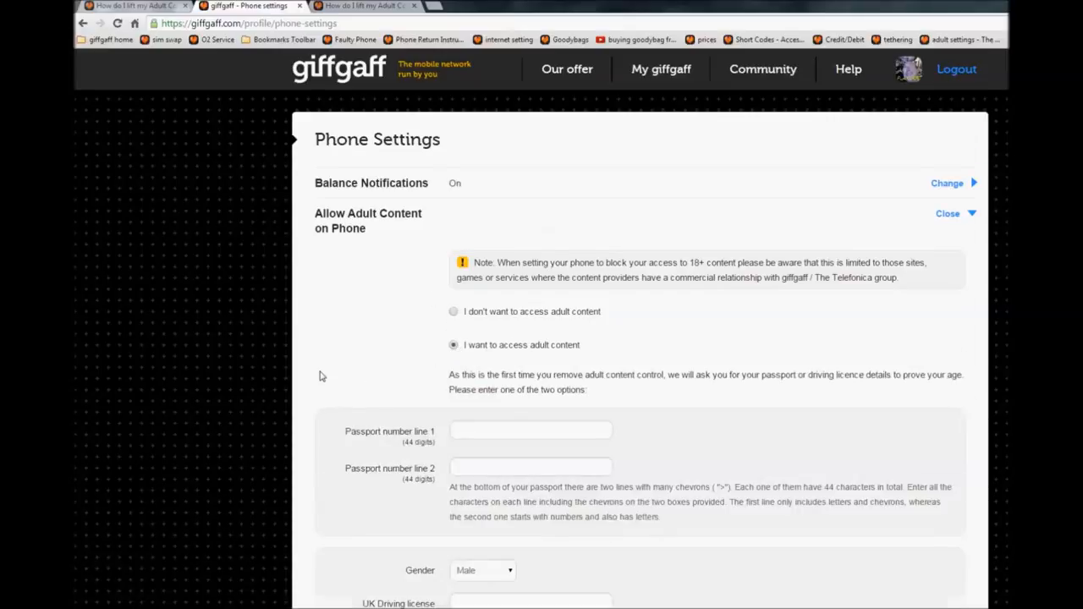
scroll("down", 3)
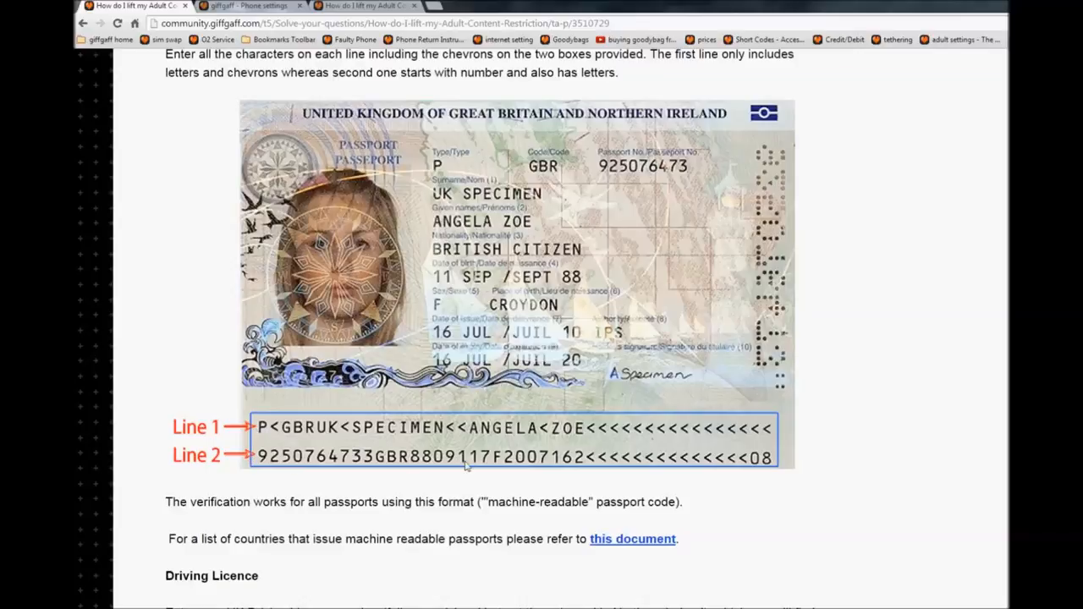
mouse_move(622, 448)
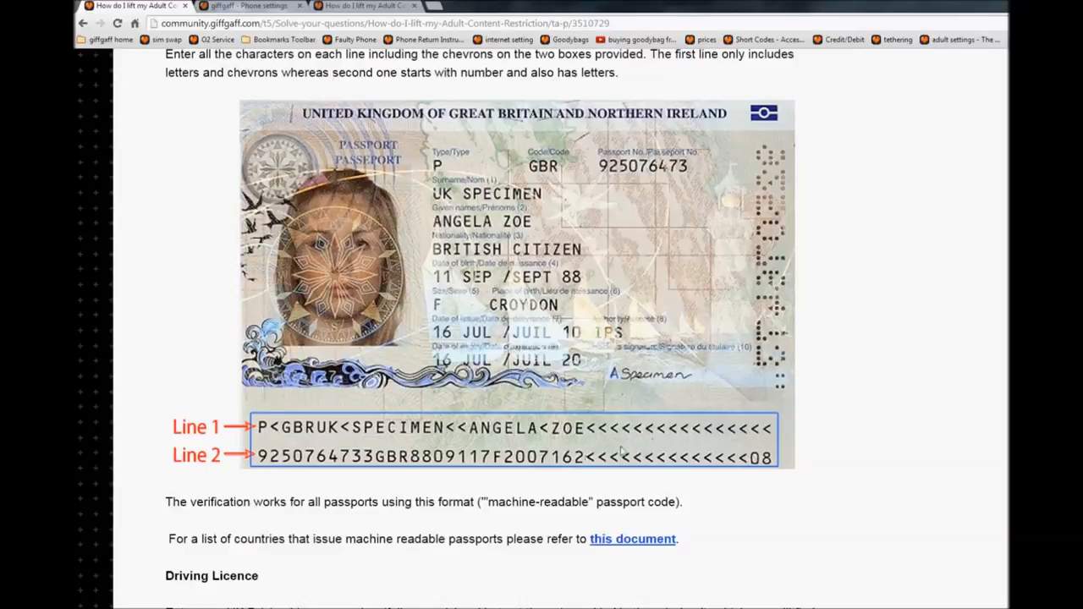
- Switch back to the Phone settings tab with the empty age-verification form
left_click(246, 6)
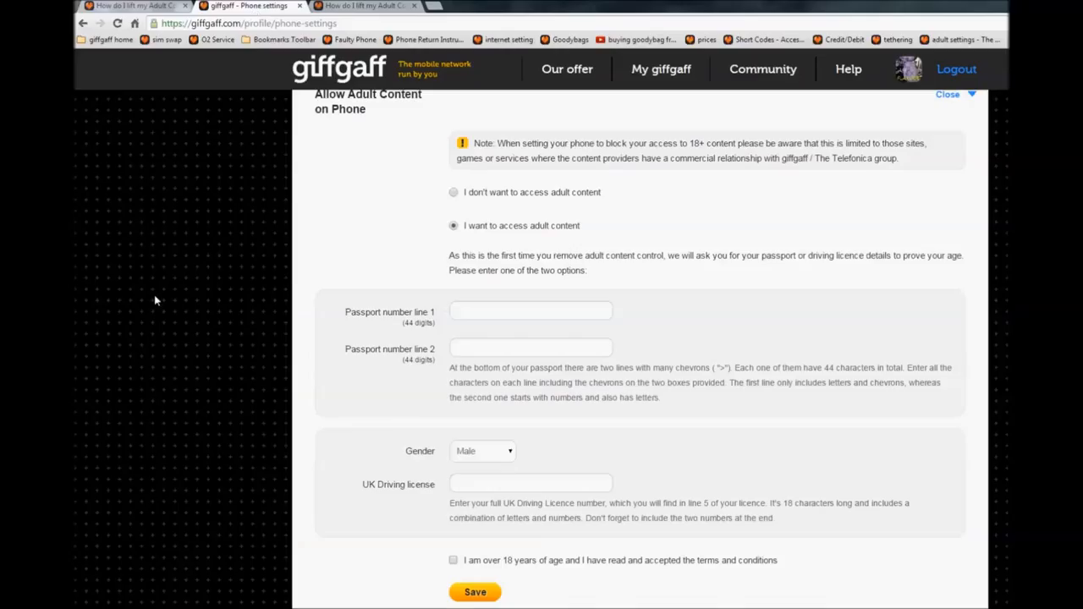
left_click(482, 451)
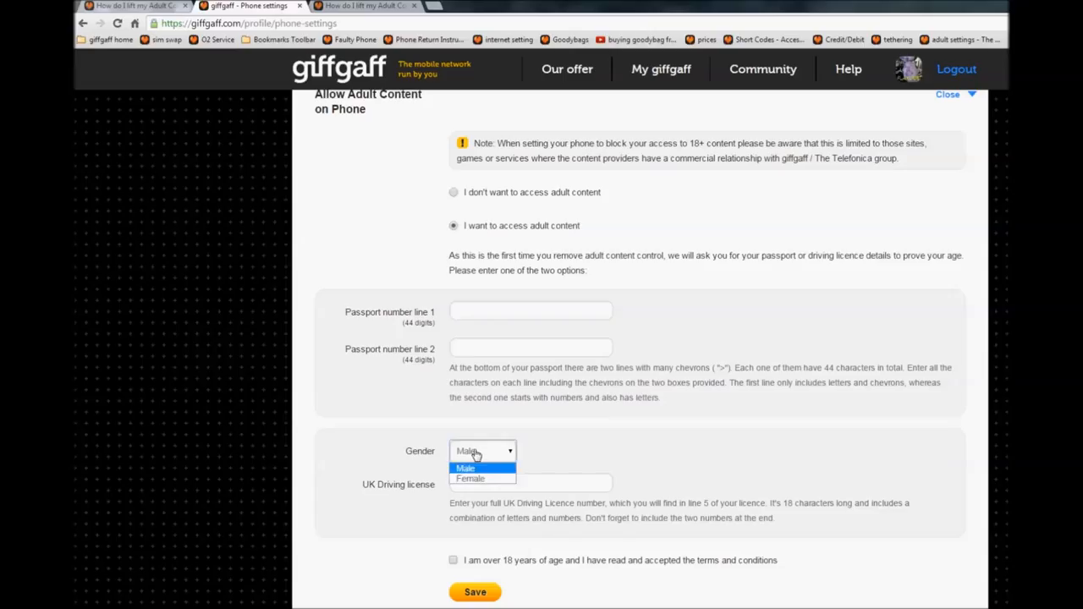
left_click(465, 468)
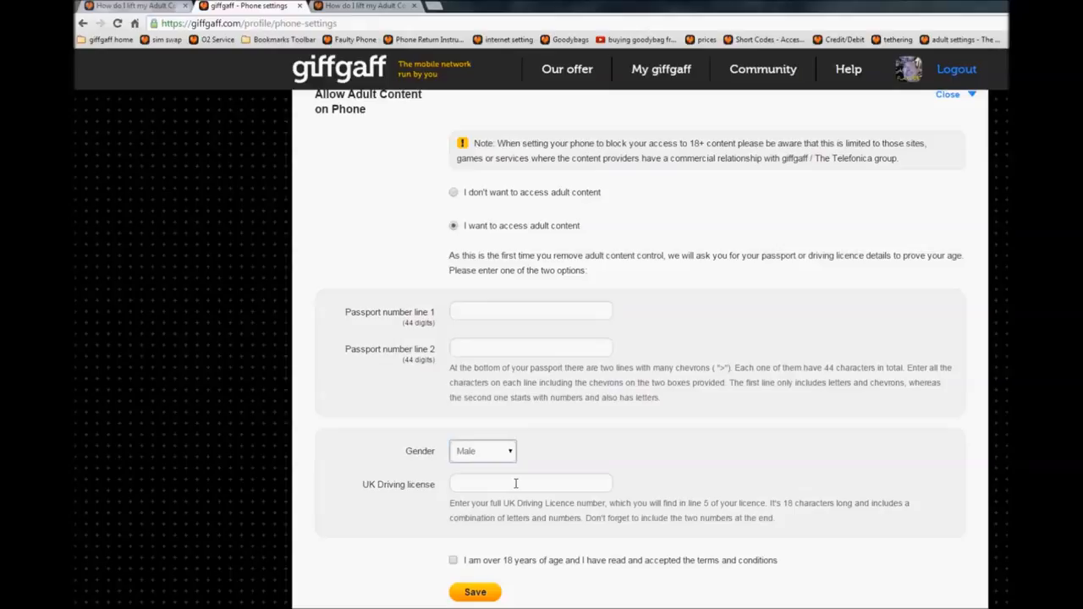
left_click(531, 483)
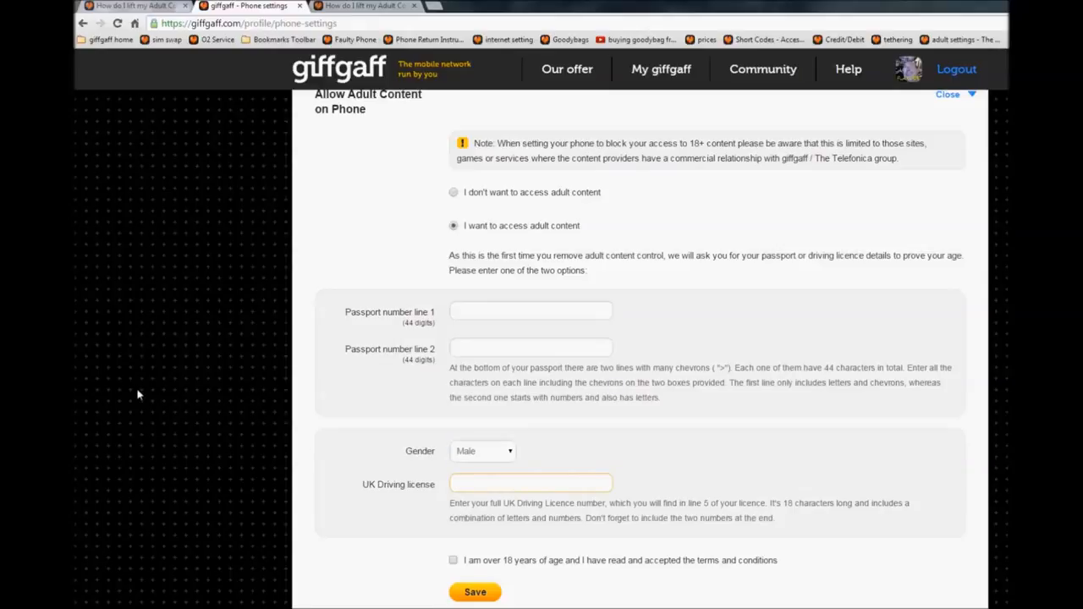
type("hrecc")
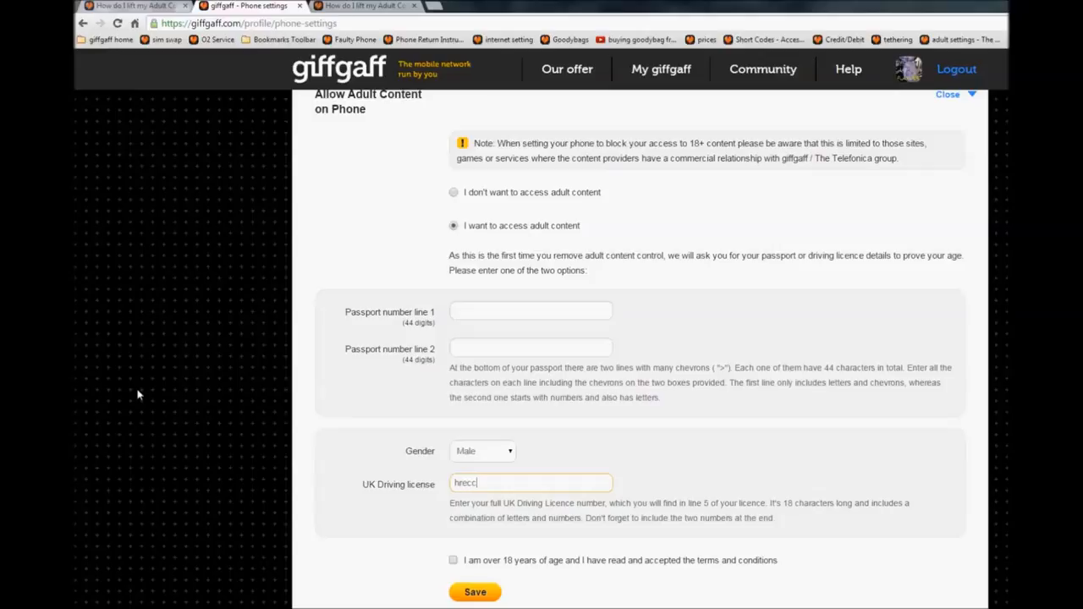
type("545")
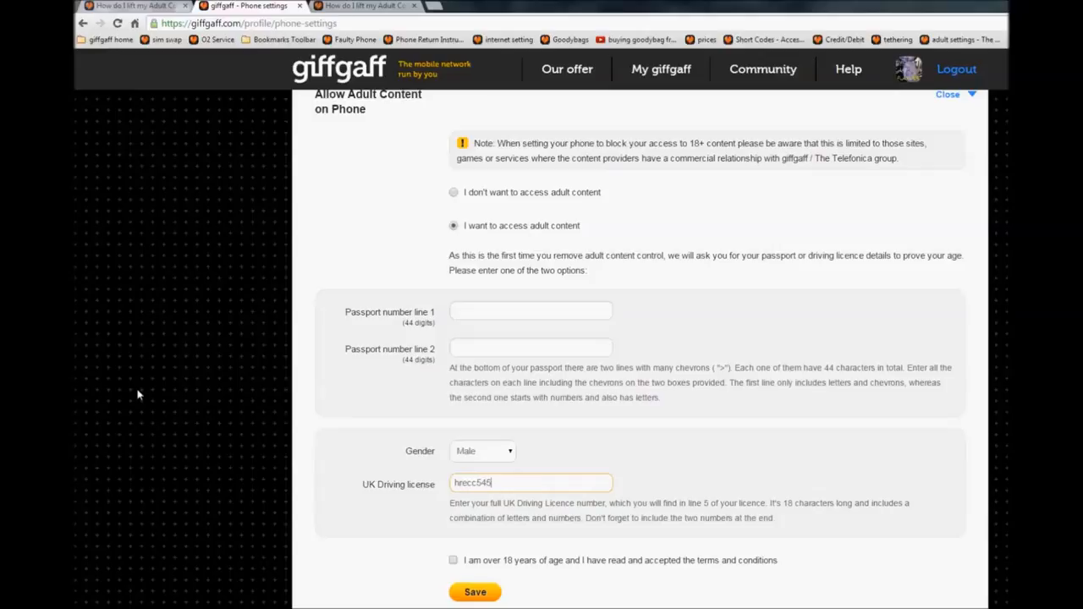
type("107")
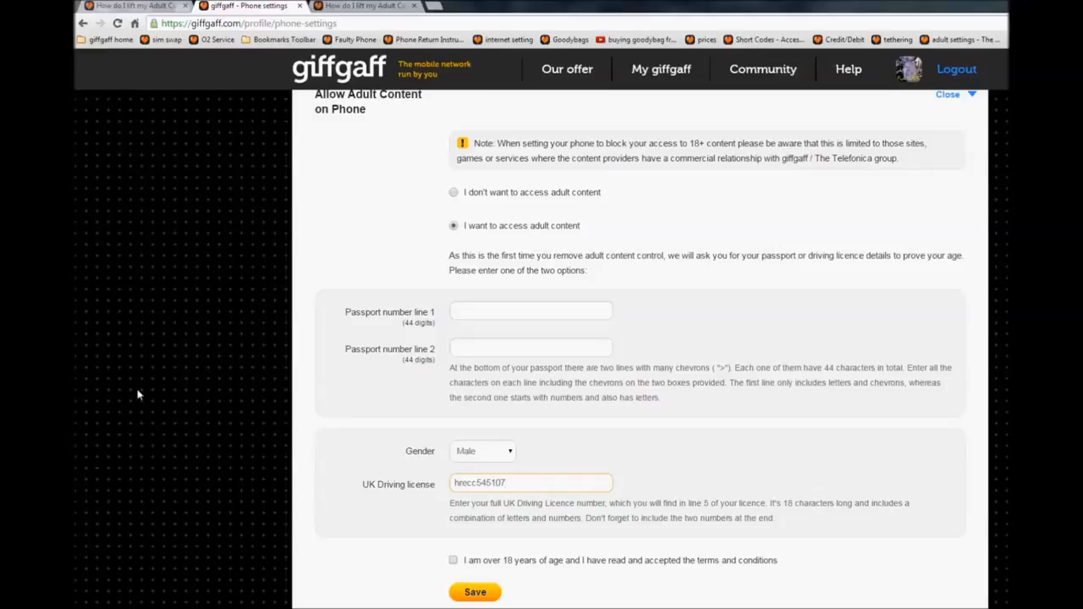
type("tt")
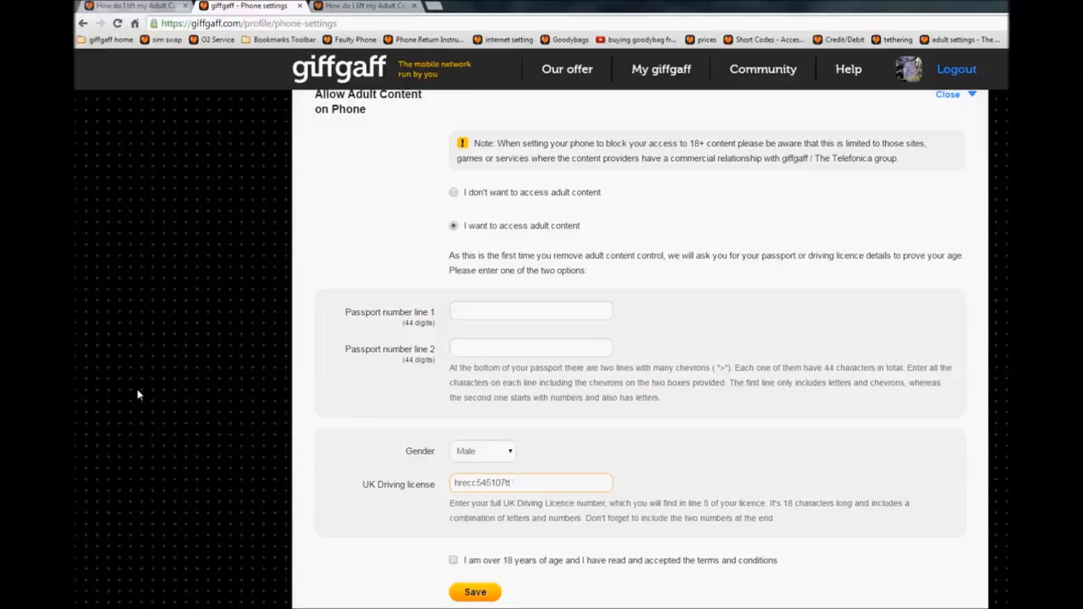
type("7b")
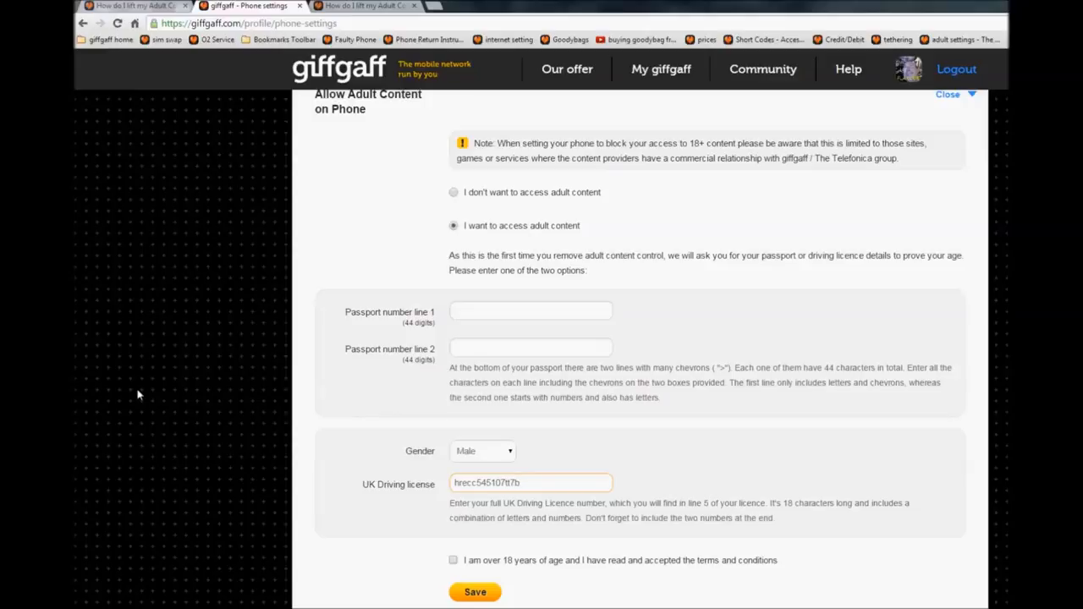
type("by")
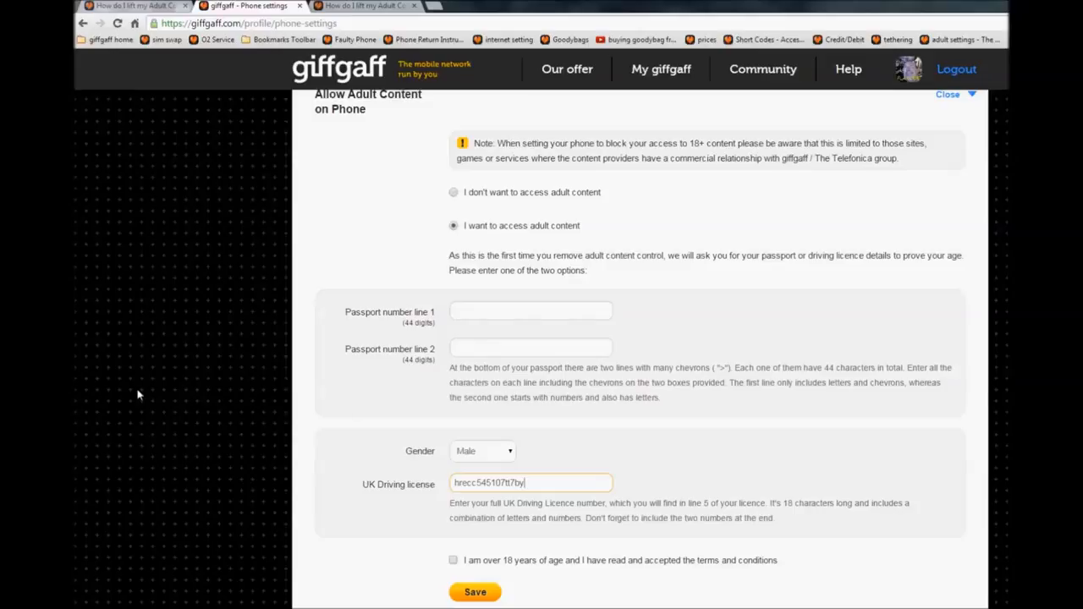
type("49")
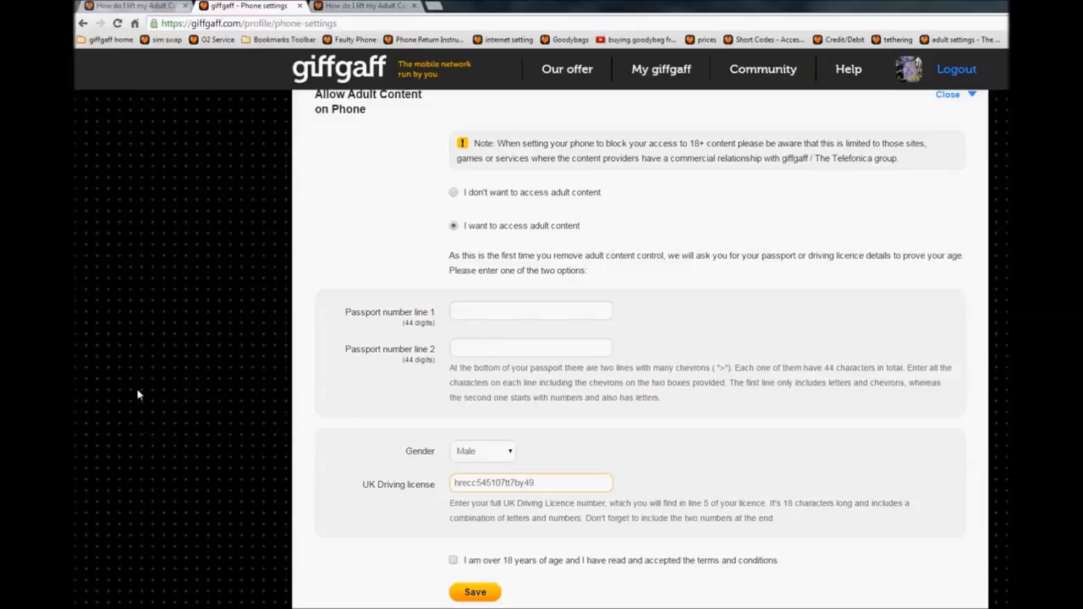
left_click(454, 561)
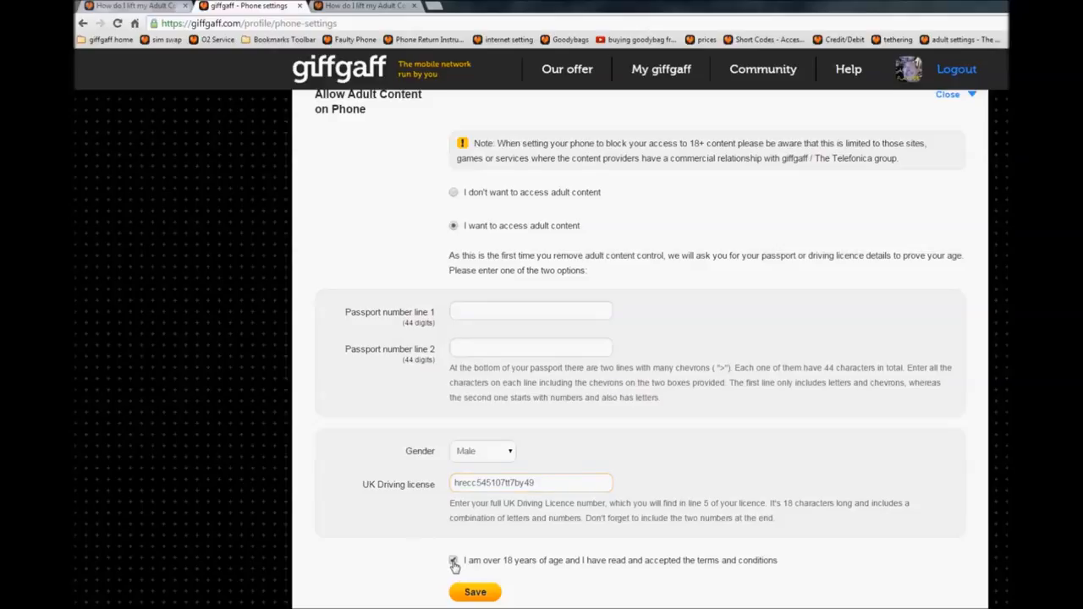
left_click(454, 560)
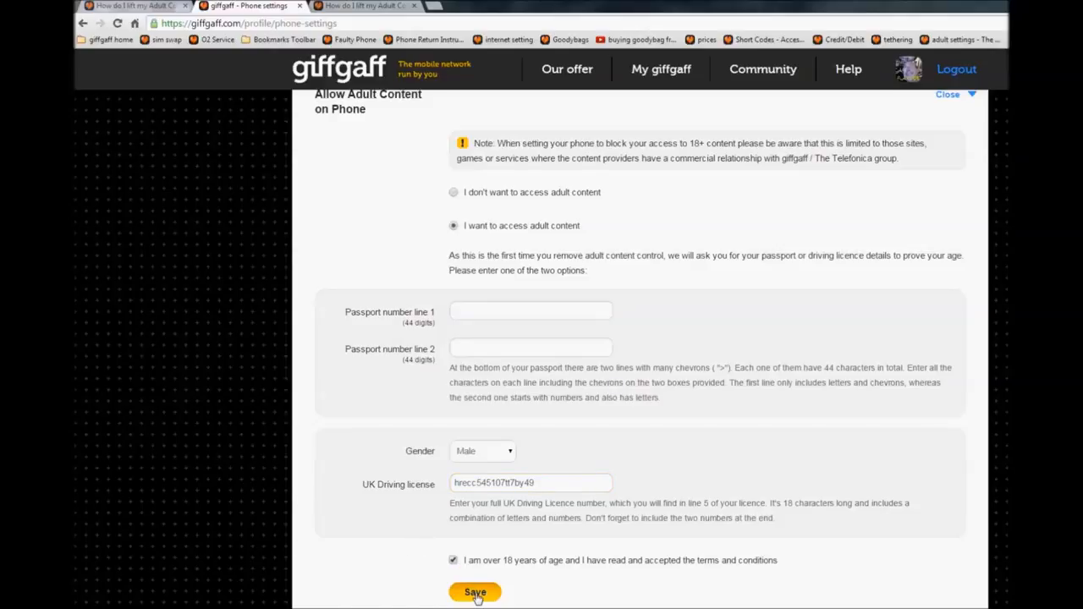
- Save the age verification and reload to see Adult Content switched On
left_click(475, 593)
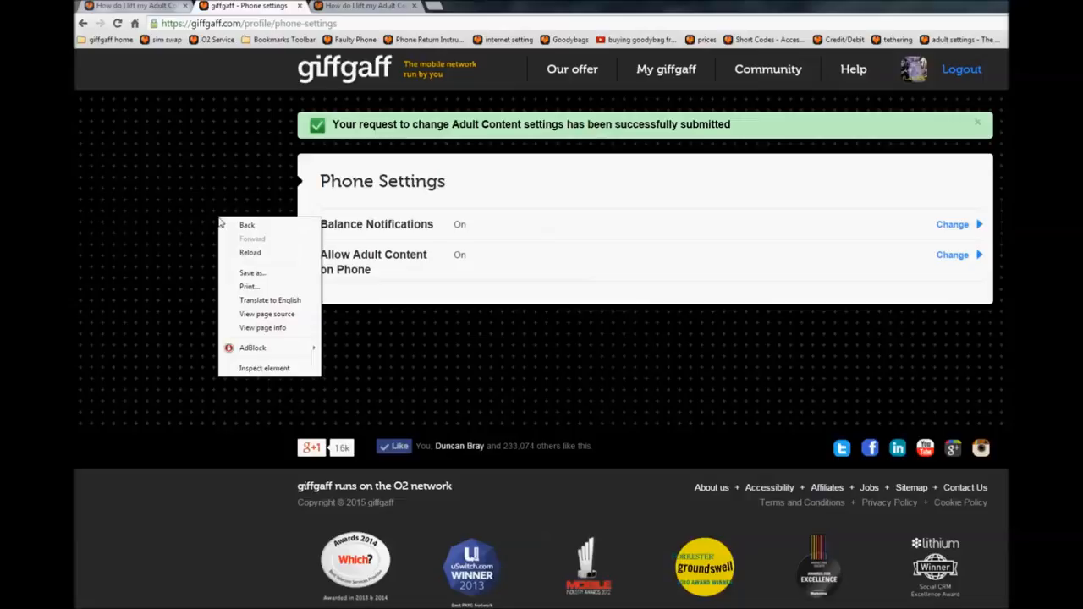
left_click(250, 252)
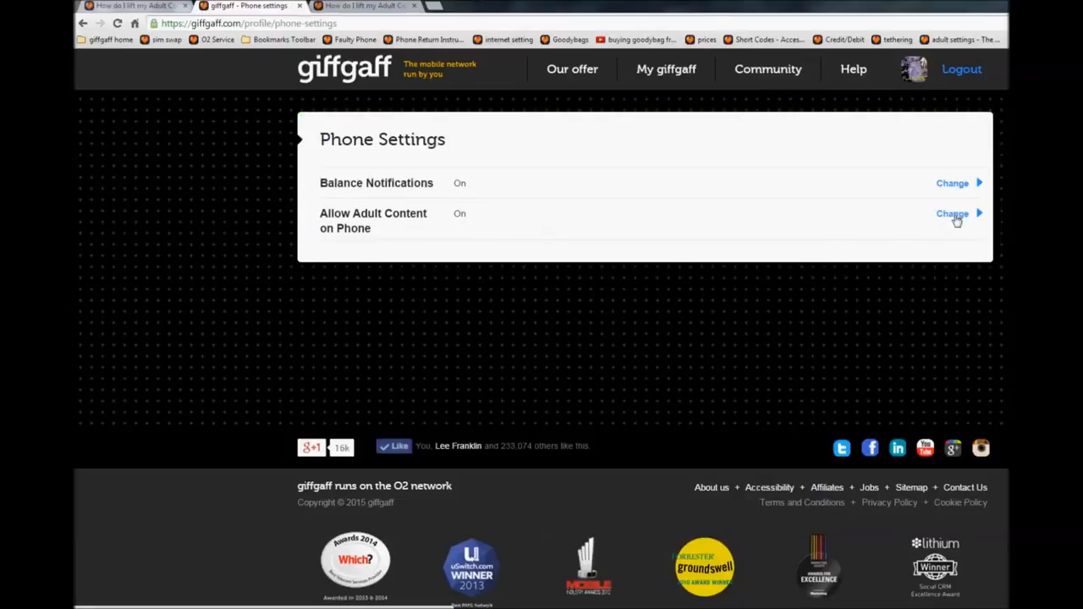
- Reopen the Allow Adult Content options to confirm access to adult content is selected
left_click(953, 214)
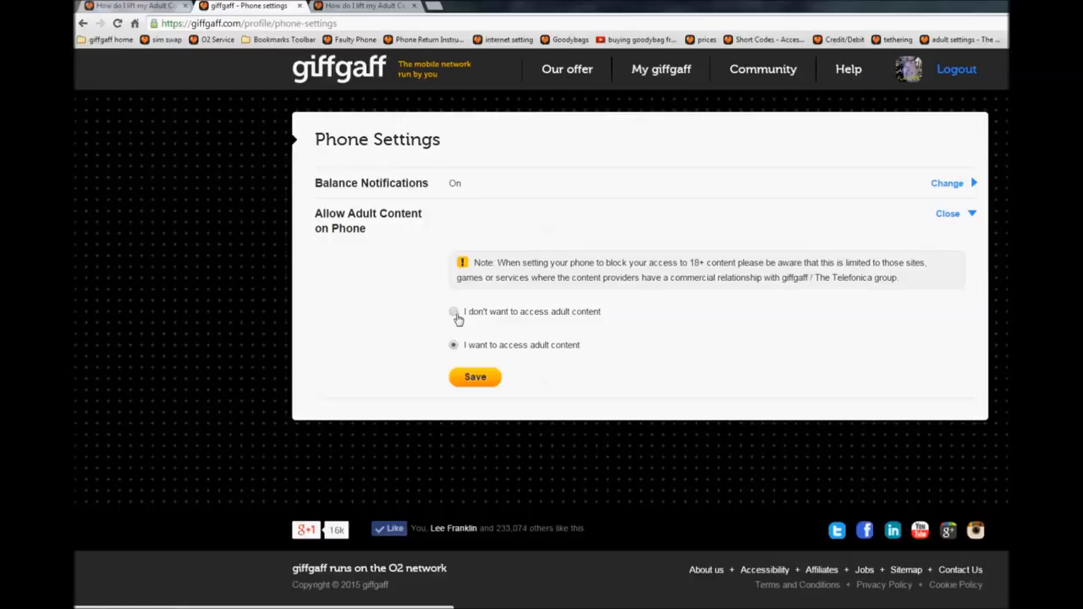
mouse_move(258, 330)
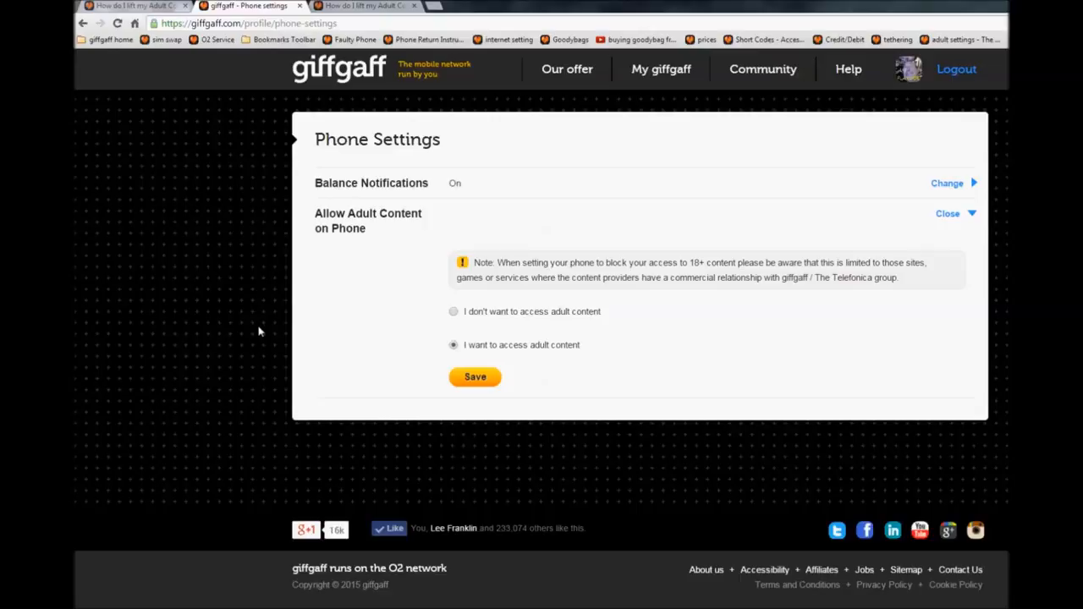
mouse_move(240, 336)
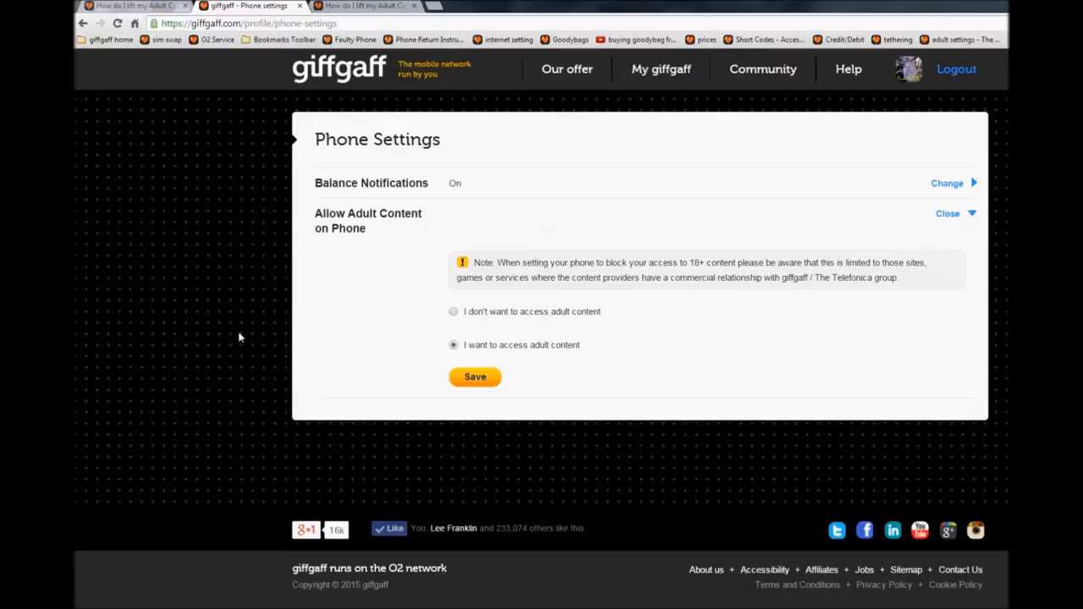